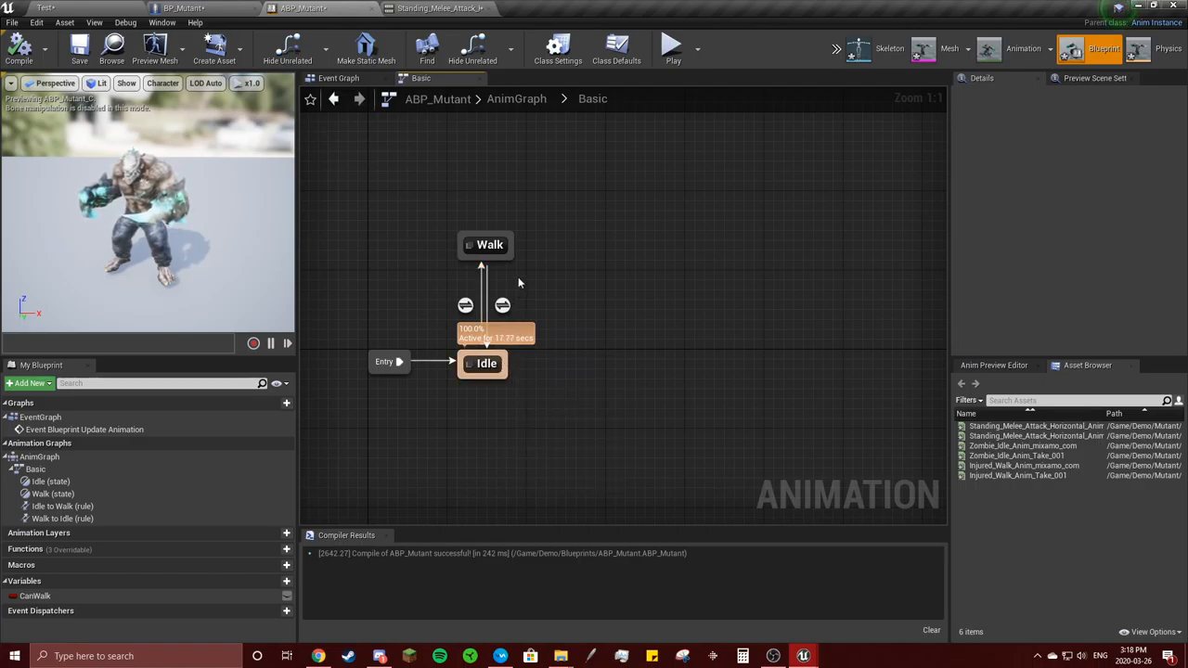
Add a new Swing state reached by a transition dragged out of the Walk state
{"action": "left_click_drag", "start_coordinate": [485, 260], "coordinate": [585, 274]}
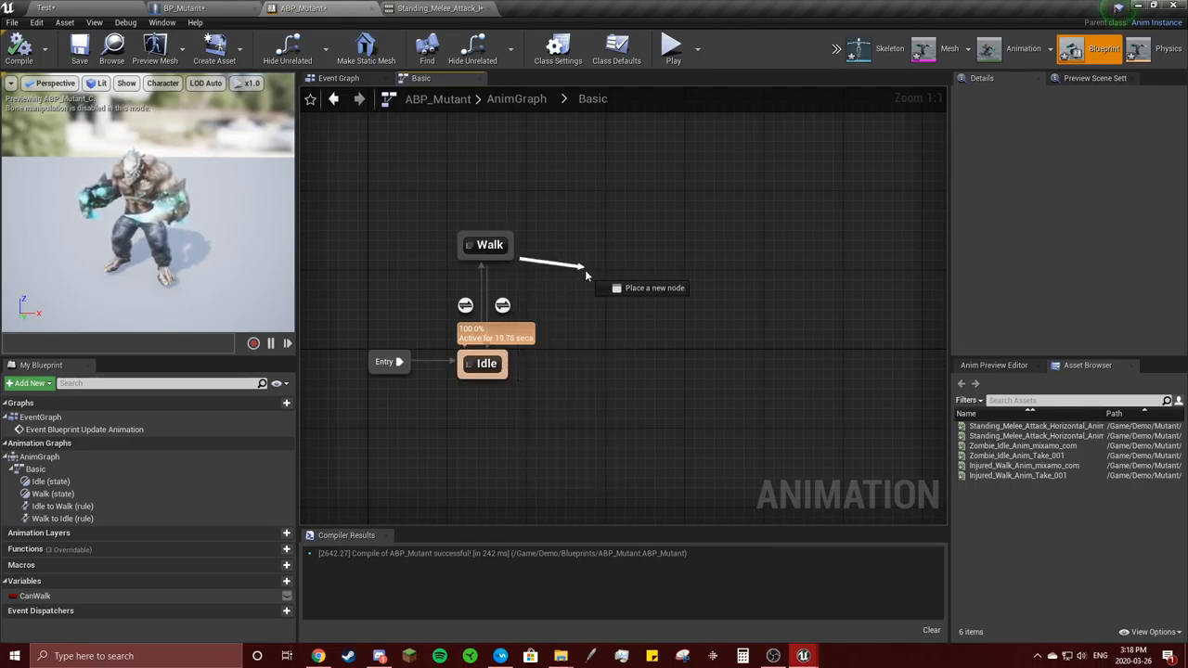
{"action": "left_click", "coordinate": [587, 273]}
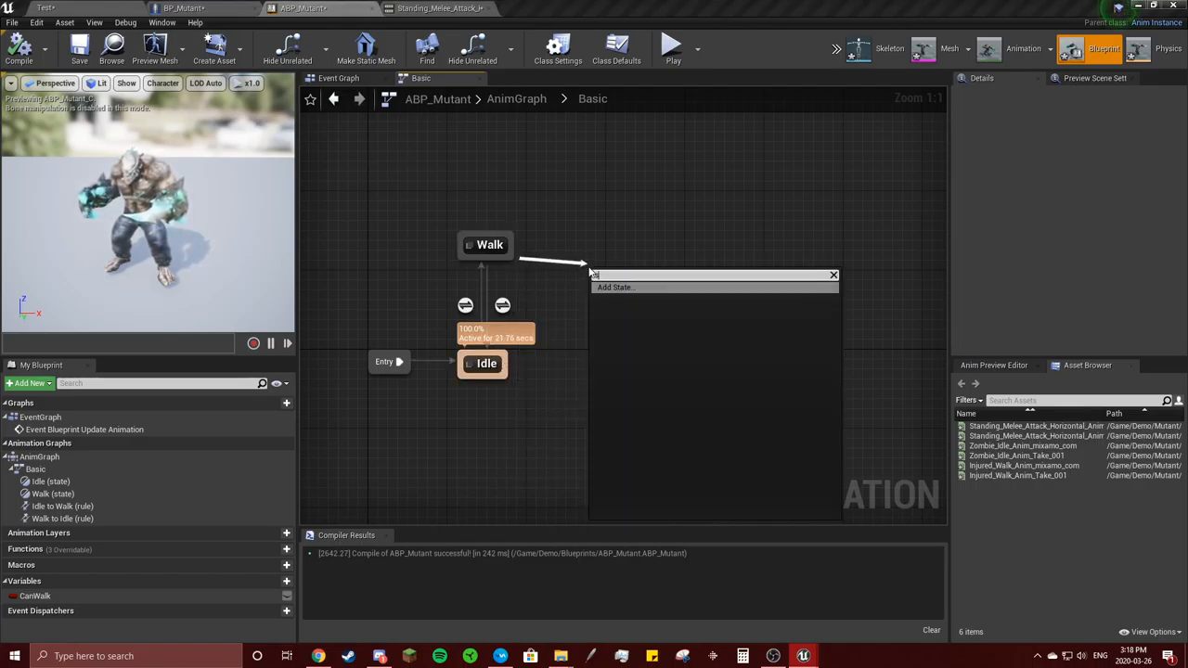
{"action": "left_click", "coordinate": [615, 287]}
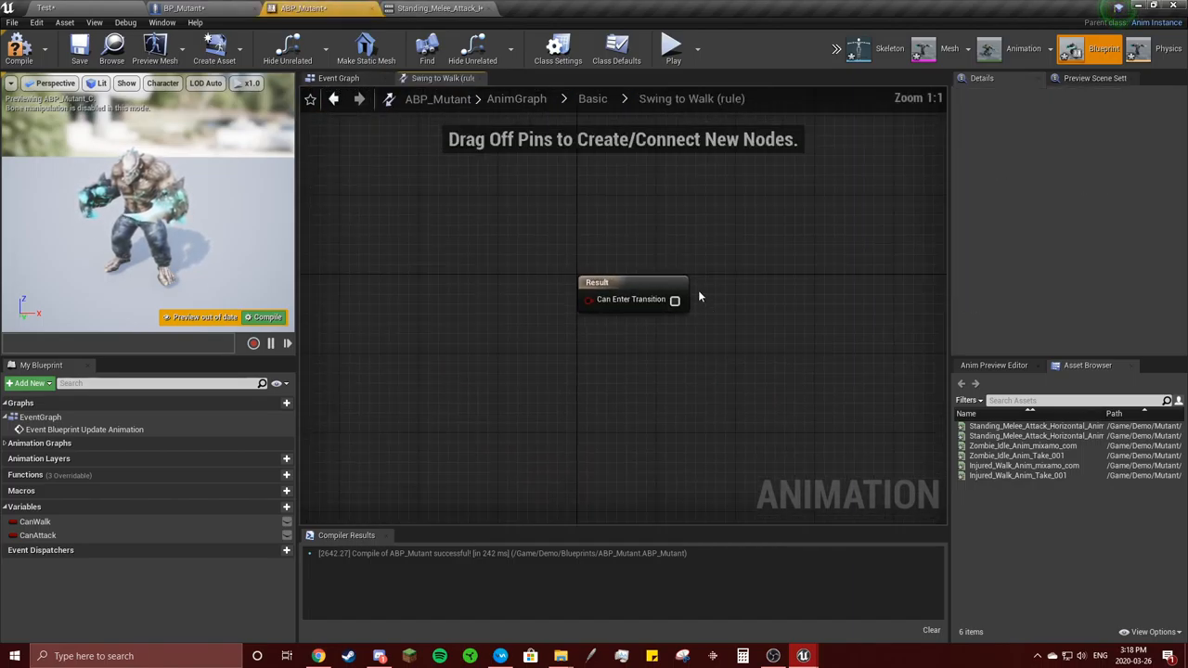
Feed negated CanAttack into the Swing-to-Walk rule result, then enter the Swing state graph
{"action": "left_click", "coordinate": [37, 536]}
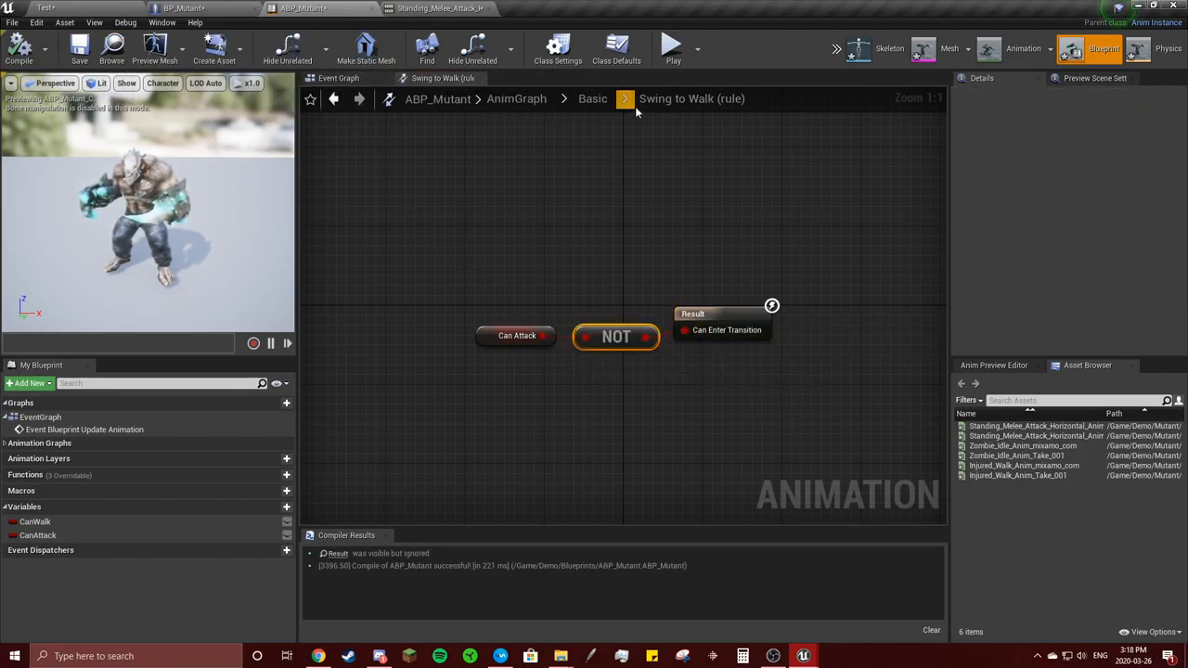
{"action": "left_click", "coordinate": [624, 98]}
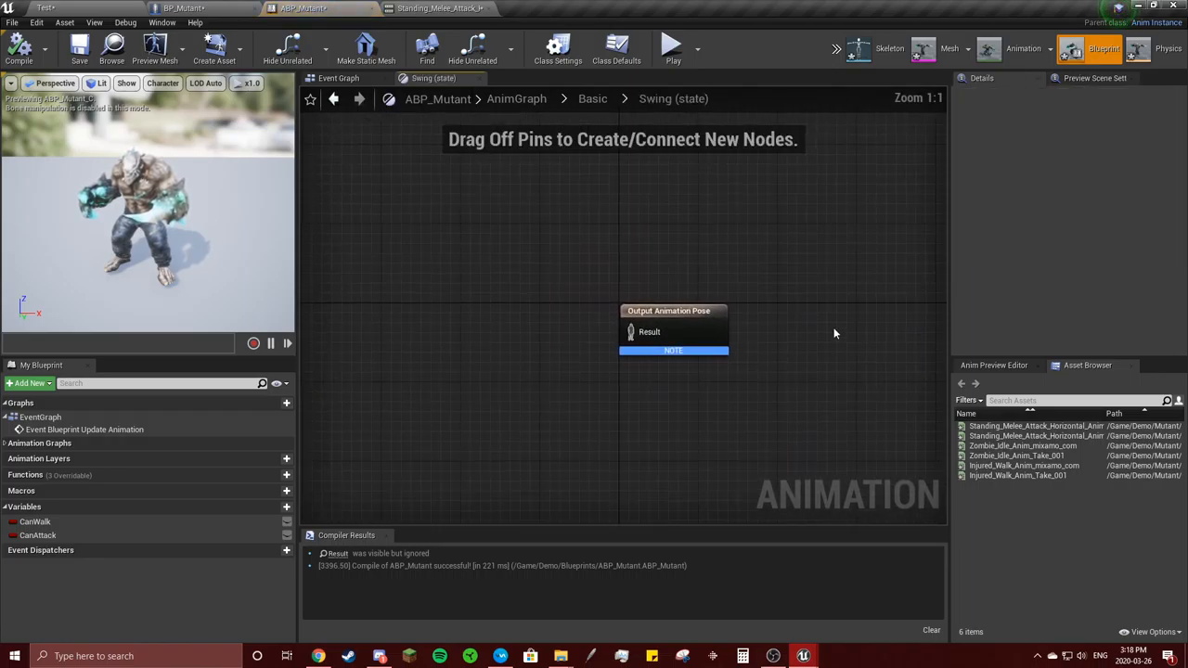
{"action": "mouse_move", "coordinate": [1020, 445]}
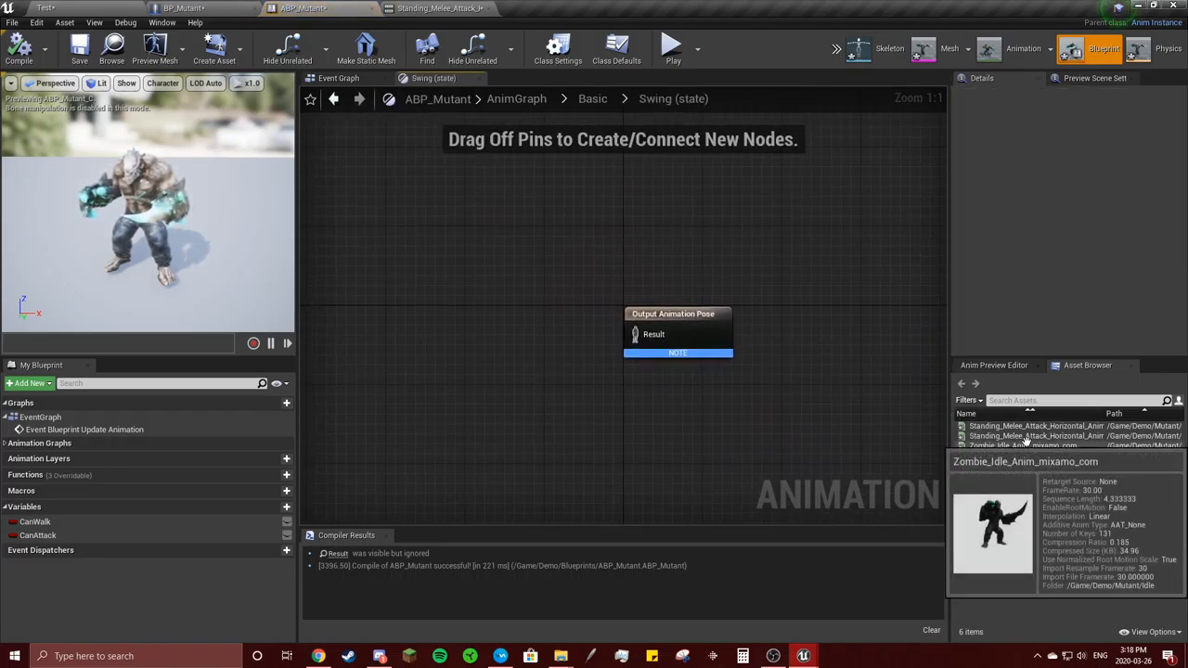
Return to the level editor showing the Mutant Attack animations folder
{"action": "left_click", "coordinate": [1043, 425]}
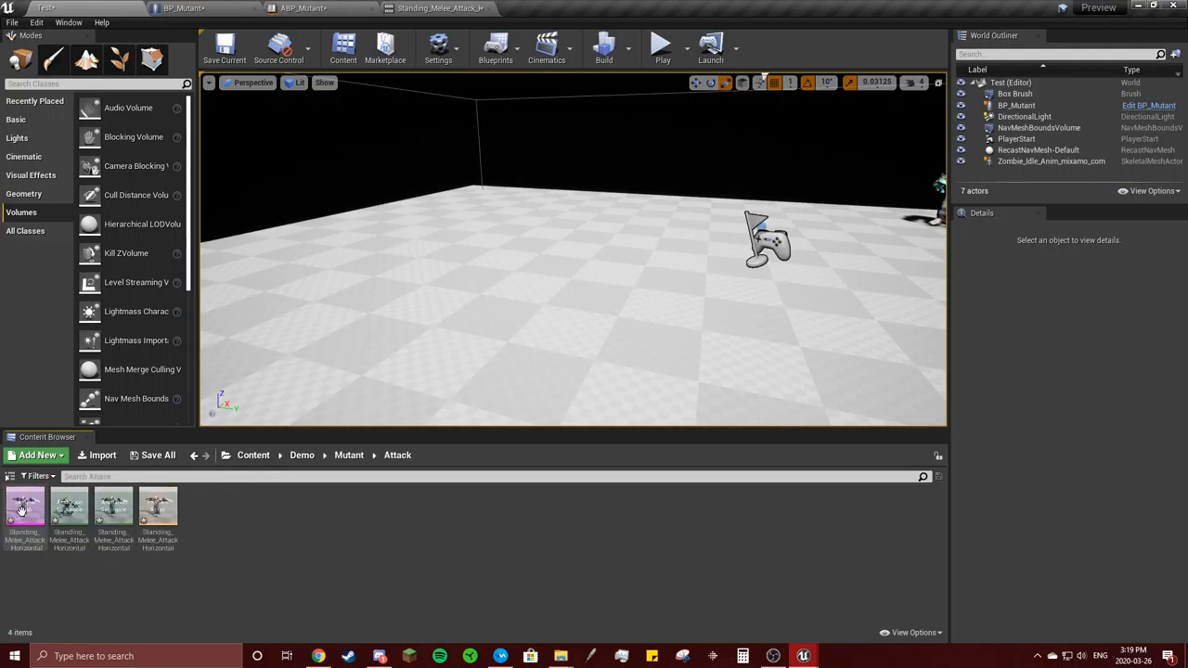
Turn the first melee attack animation into a Swing asset and go back to the animation blueprint
{"action": "right_click", "coordinate": [25, 506]}
{"action": "type", "text": "Swing"}
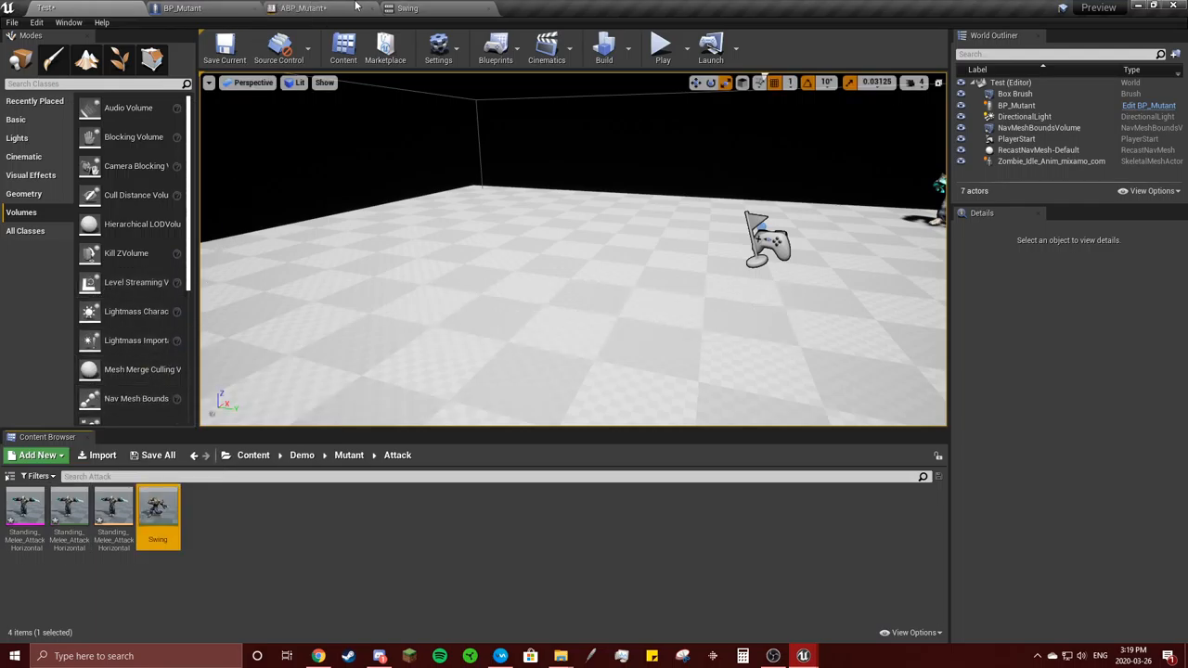
{"action": "left_click", "coordinate": [302, 9]}
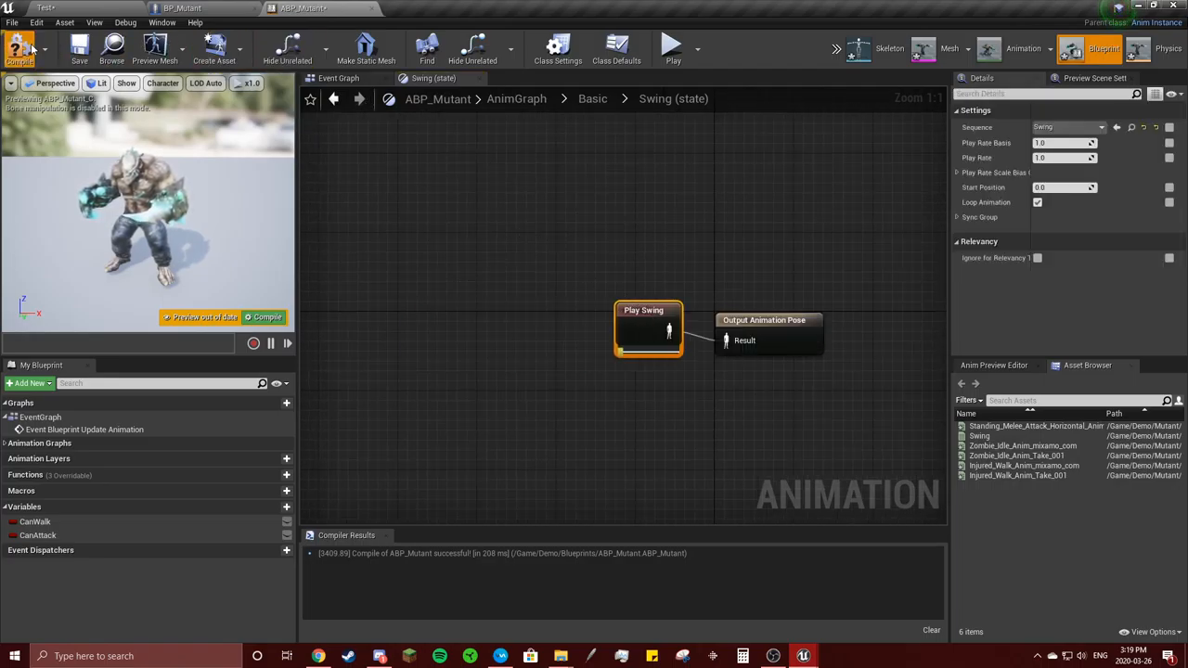
Compile, then replace BP_Mutant's Play Animation node with a Set Can Attack node
{"action": "left_click", "coordinate": [181, 8]}
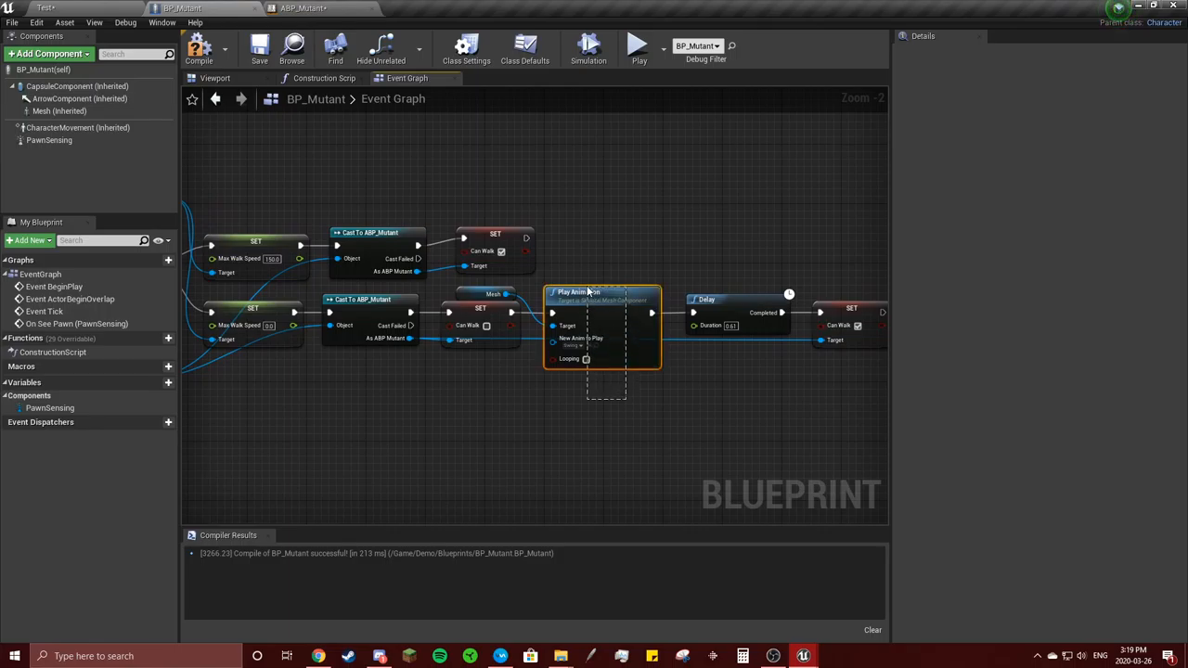
{"action": "key", "text": "Delete"}
{"action": "type", "text": "set can"}
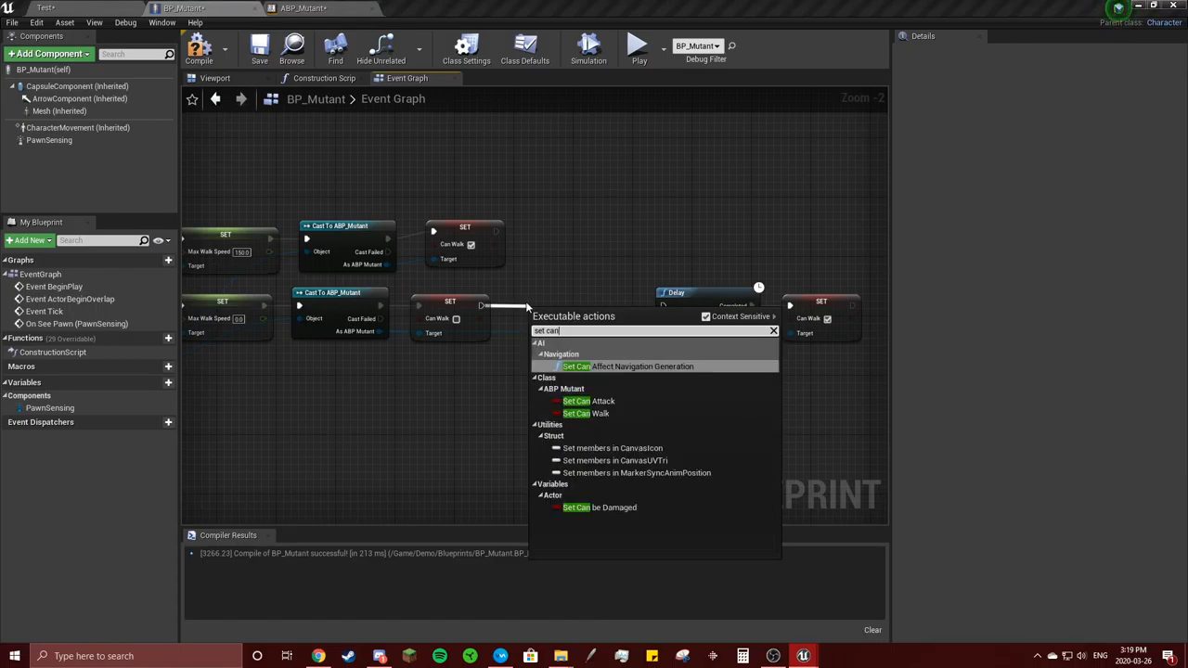
{"action": "left_click", "coordinate": [576, 400]}
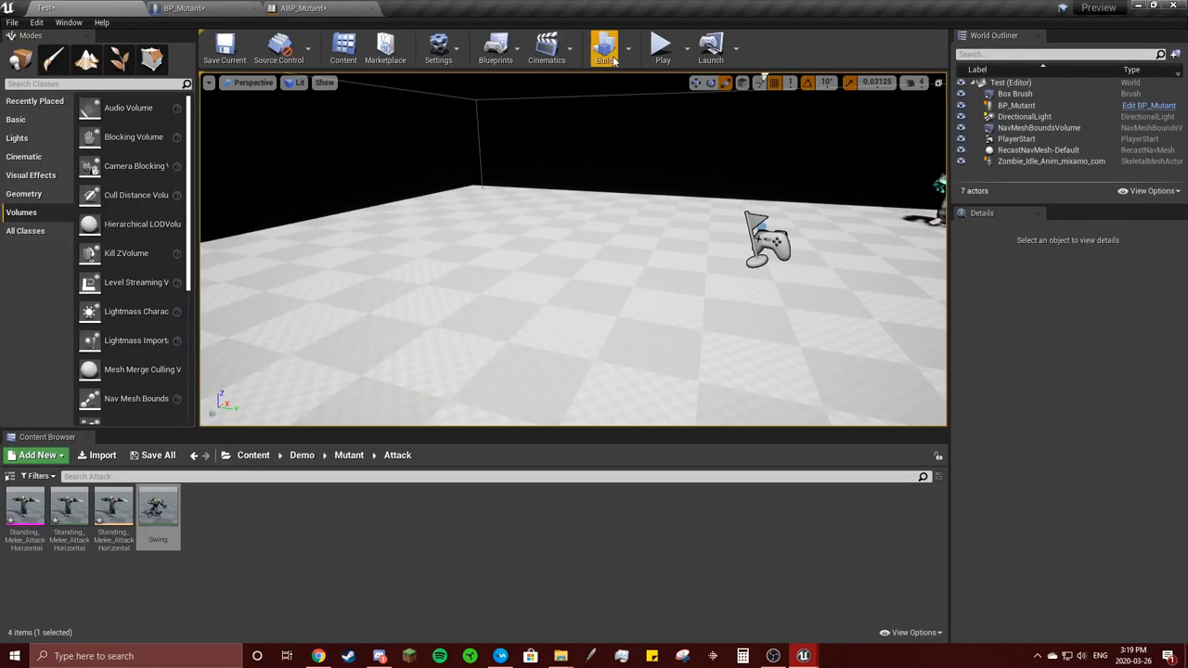
{"action": "left_click", "coordinate": [662, 46]}
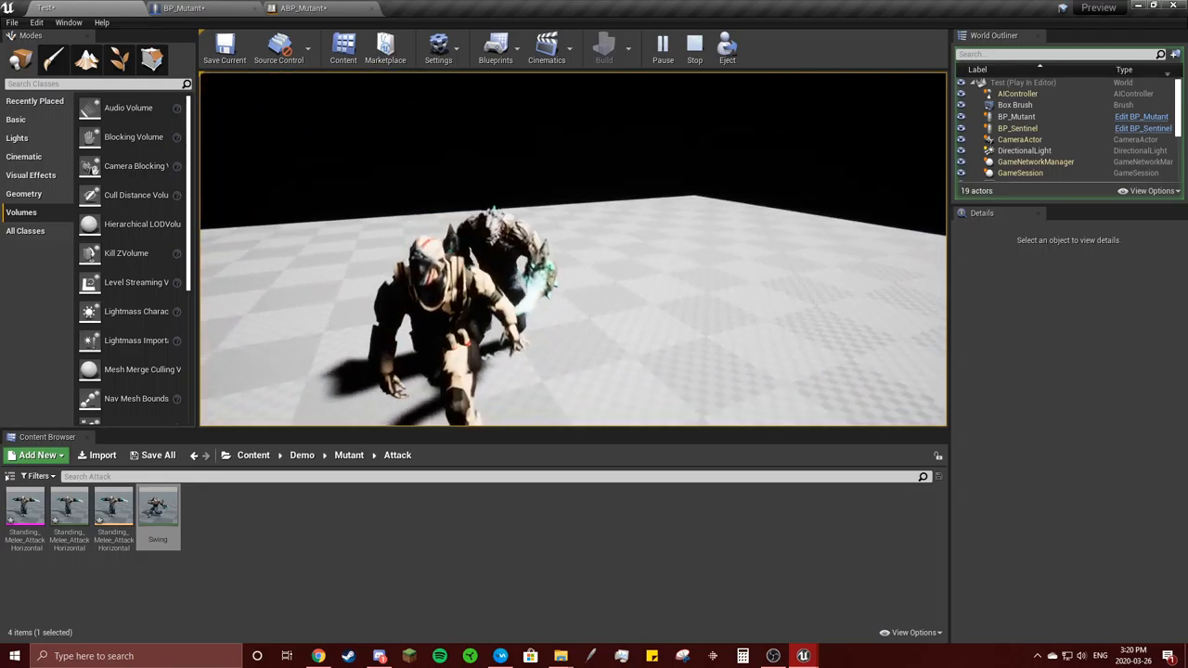
{"action": "left_click", "coordinate": [694, 43]}
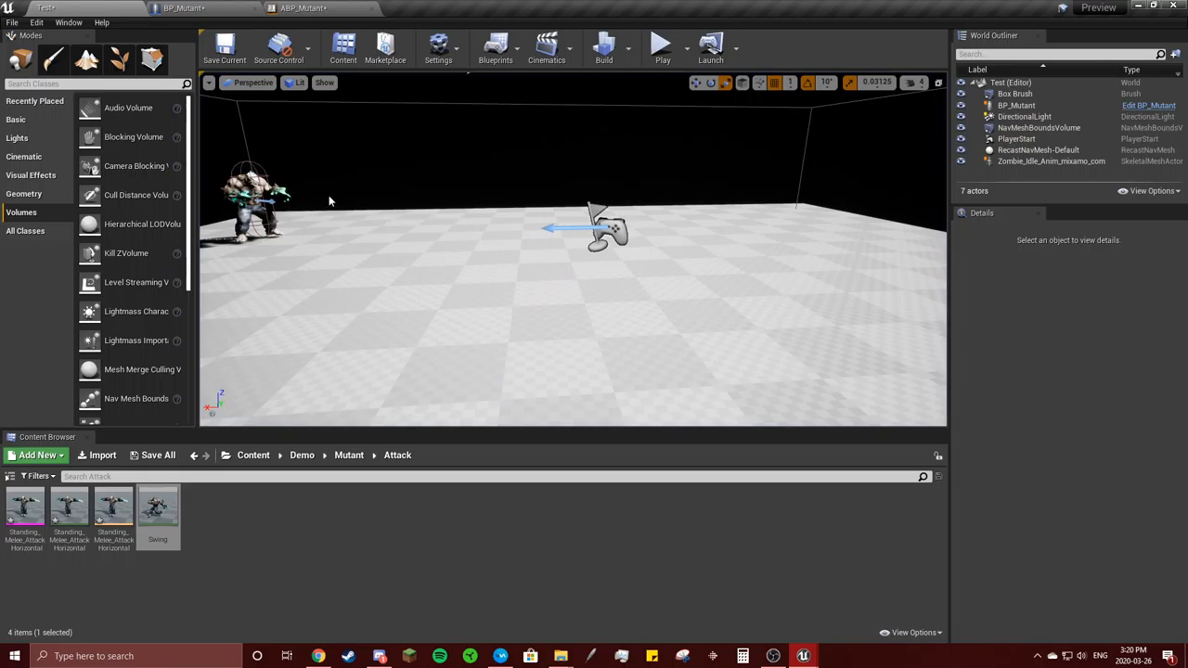
Run and stop a test play of the level to watch the mutant attack
{"action": "left_click", "coordinate": [183, 8]}
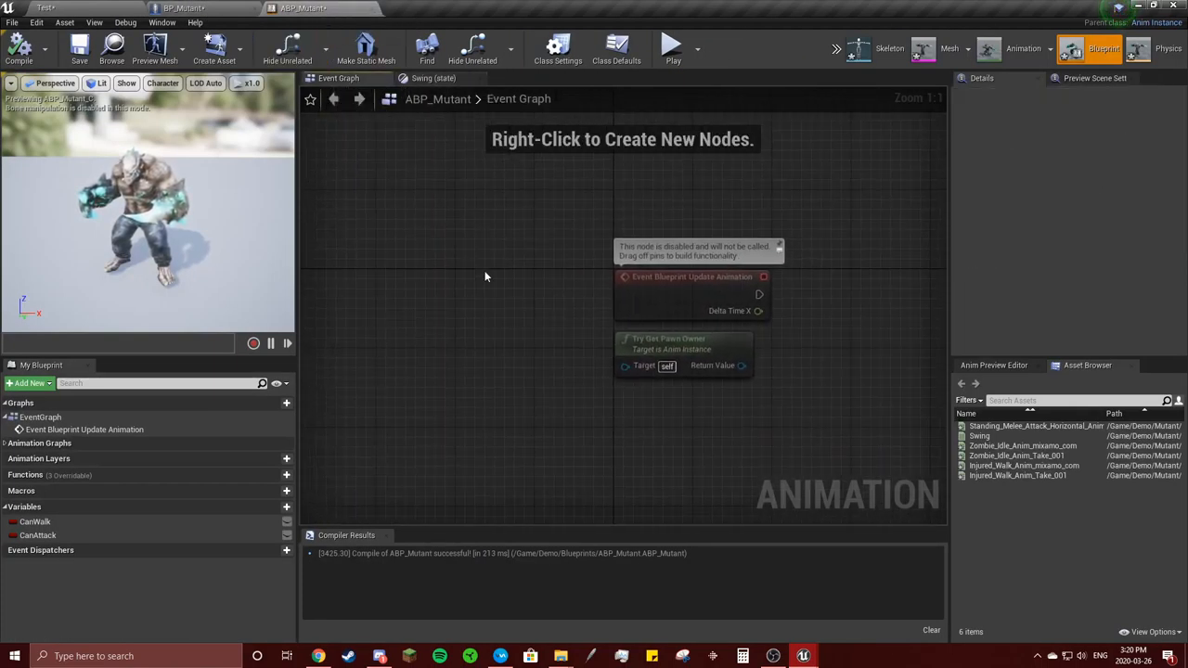
{"action": "left_click", "coordinate": [195, 8]}
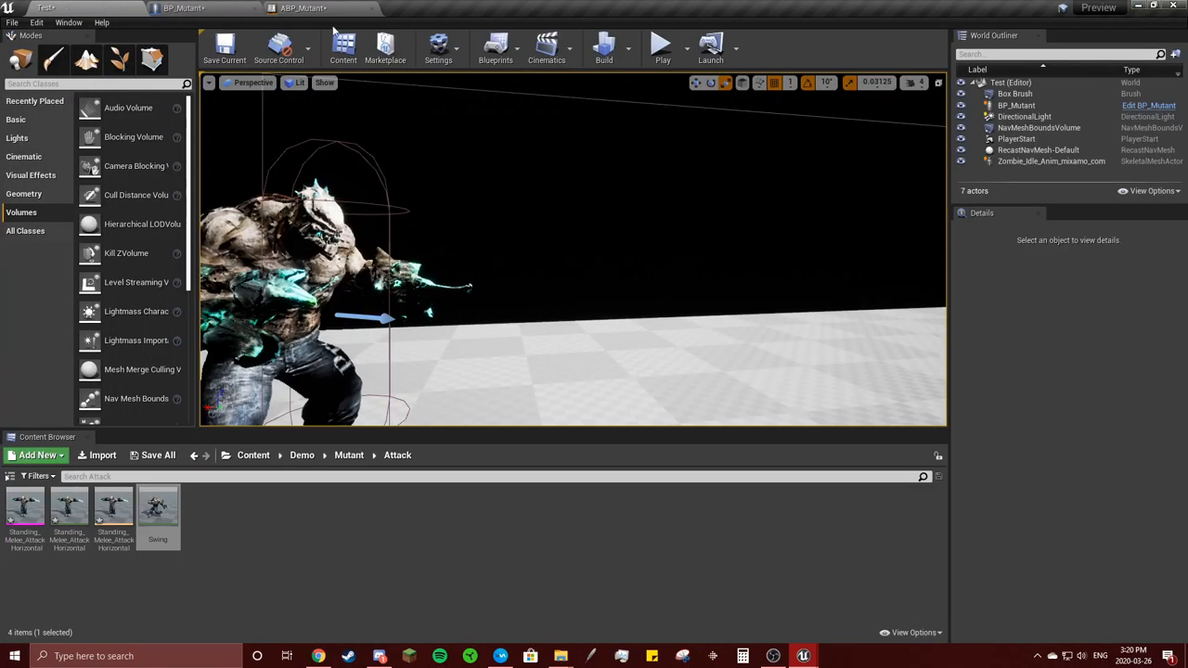
{"action": "left_click", "coordinate": [661, 44]}
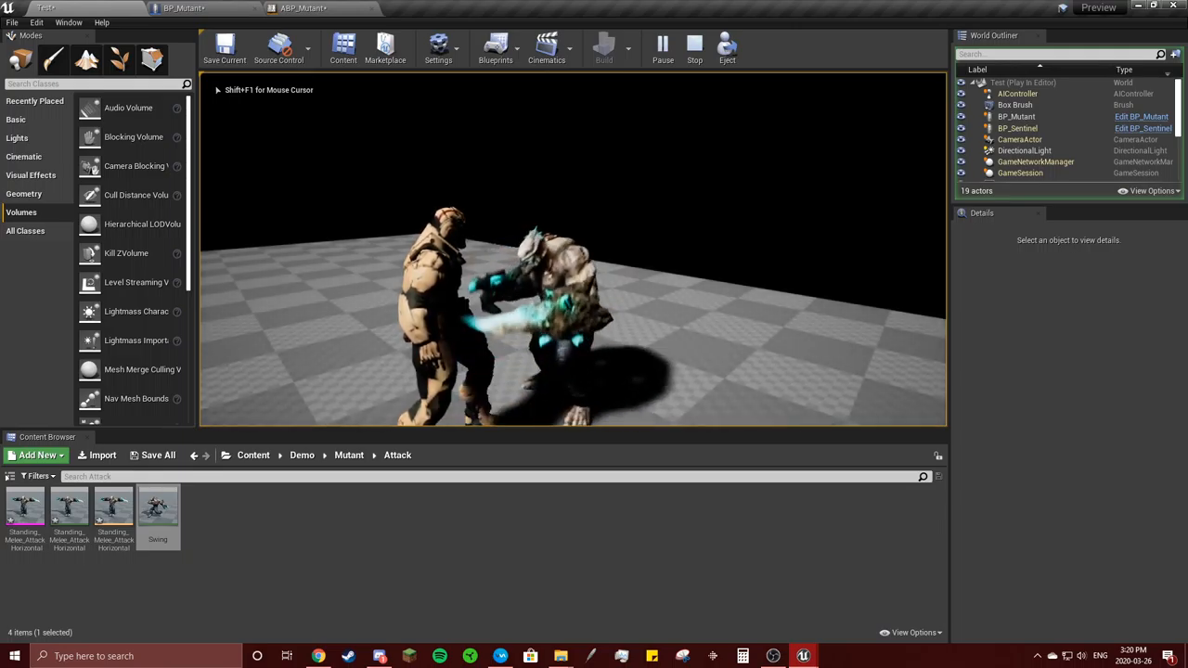
{"action": "left_click", "coordinate": [694, 43]}
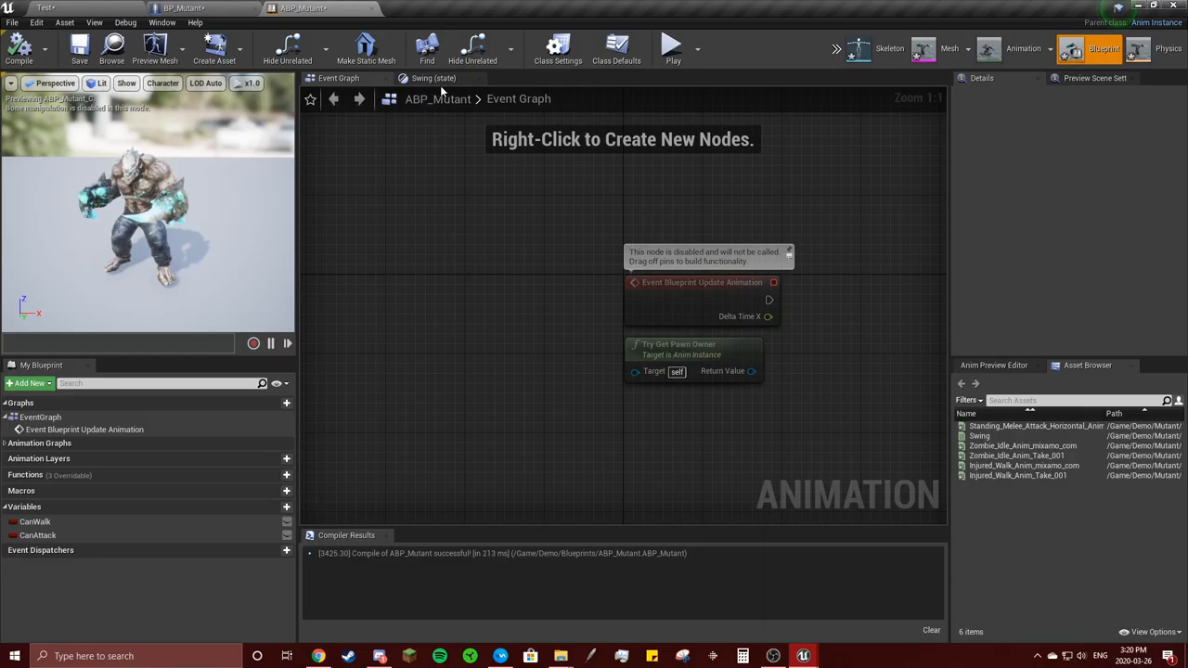
Check ABP_Mutant's Basic state machine, then bring up the BP_Mutant character blueprint
{"action": "left_click", "coordinate": [420, 78]}
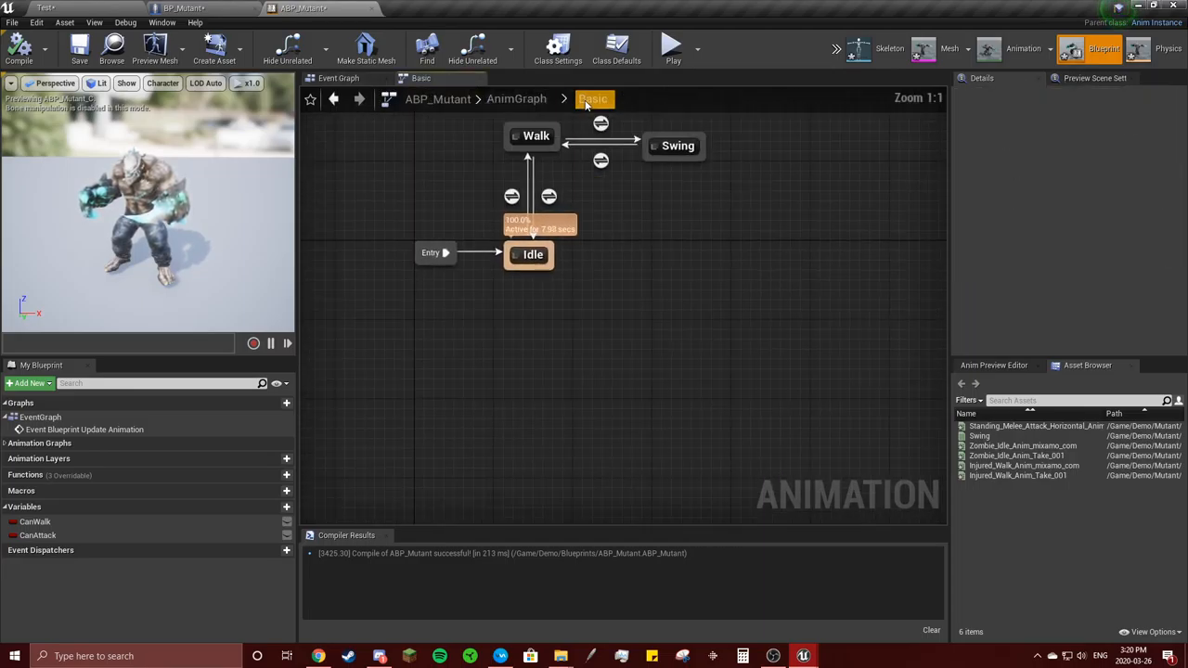
{"action": "left_click", "coordinate": [176, 9]}
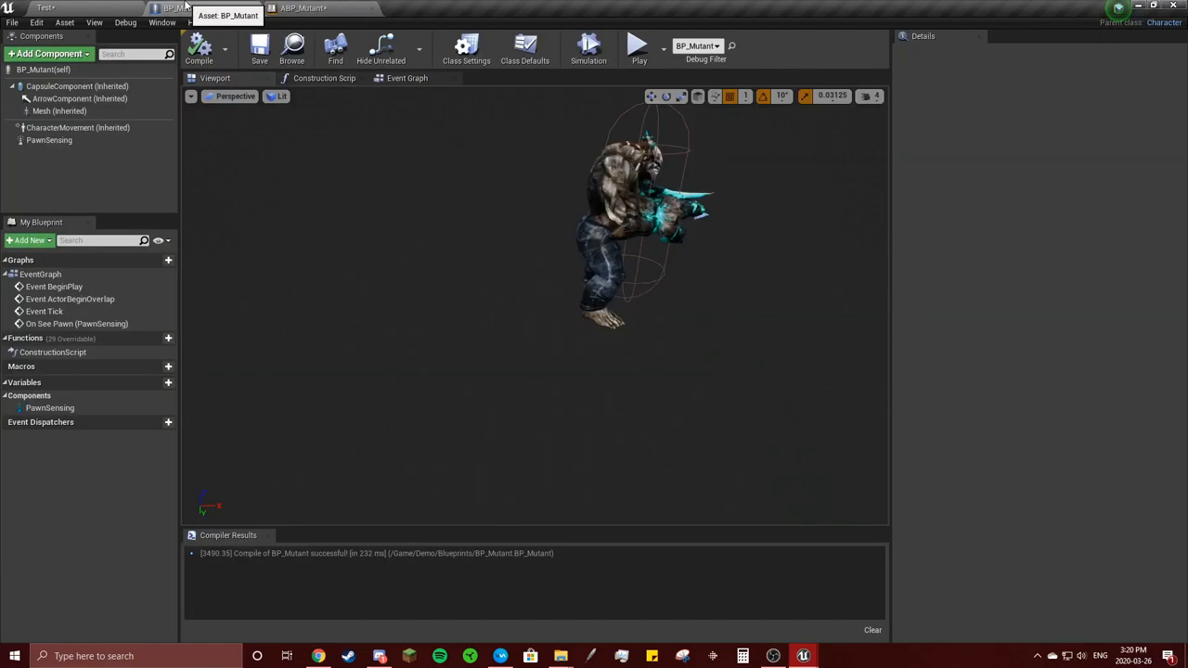
In BP_Mutant's event graph, set CanAttack true before the delay and false after it
{"action": "left_click", "coordinate": [408, 78]}
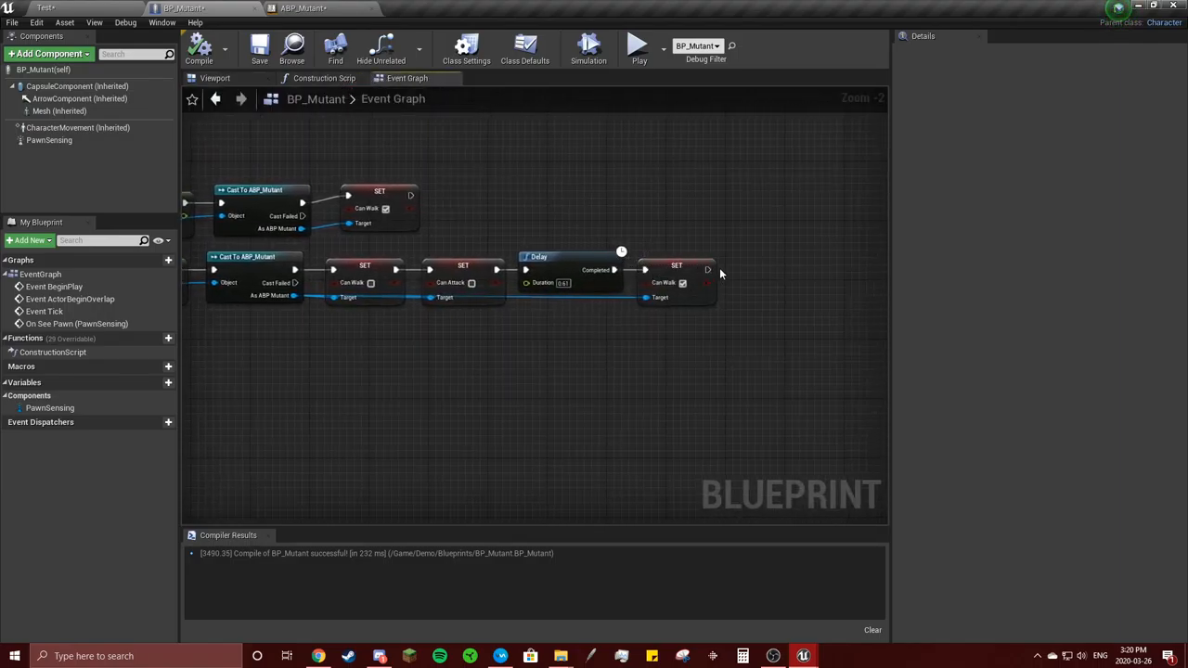
{"action": "mouse_move", "coordinate": [471, 283]}
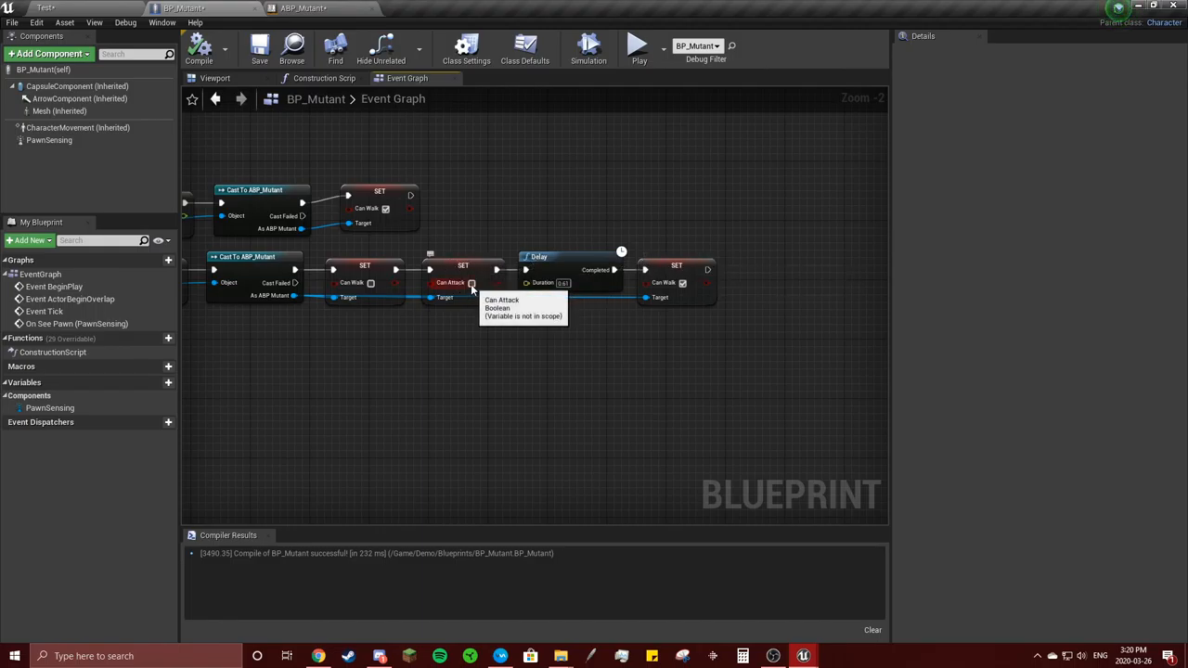
{"action": "left_click", "coordinate": [463, 283]}
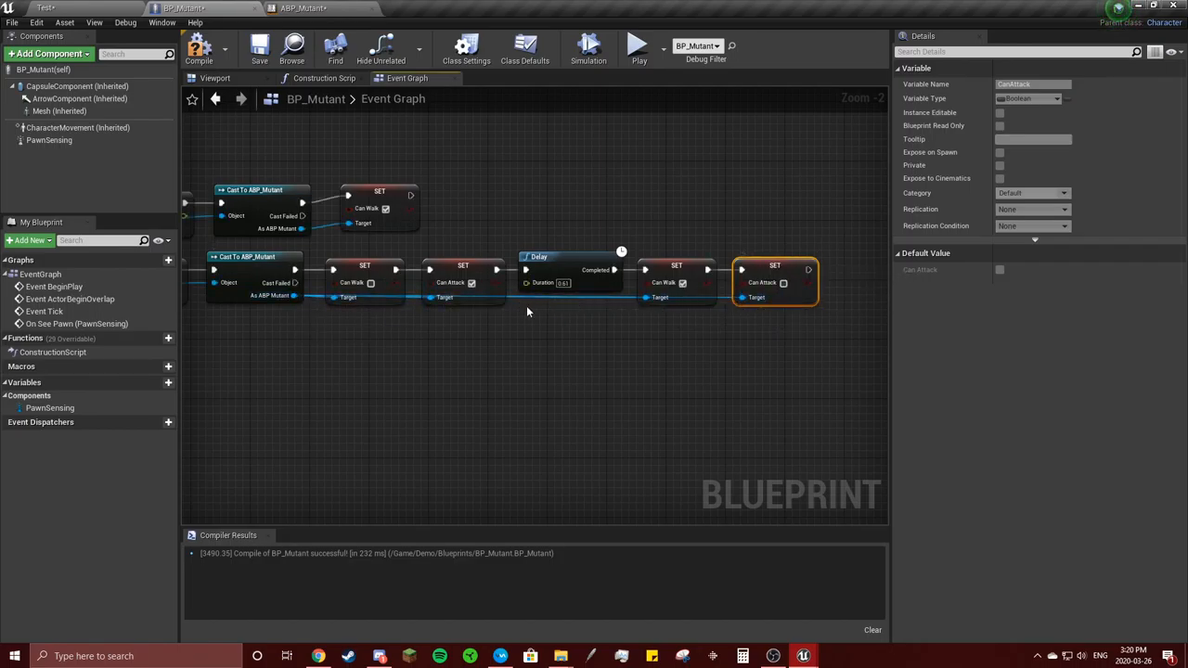
Return to the level and start a test play
{"action": "left_click", "coordinate": [51, 7]}
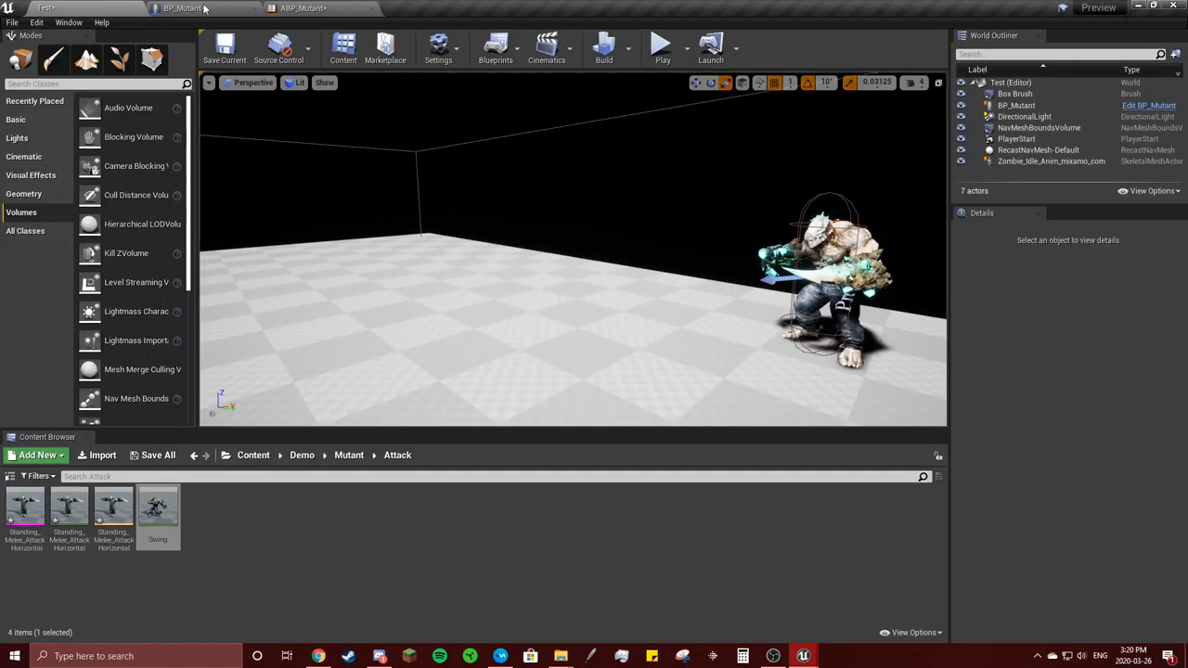
{"action": "left_click", "coordinate": [662, 44]}
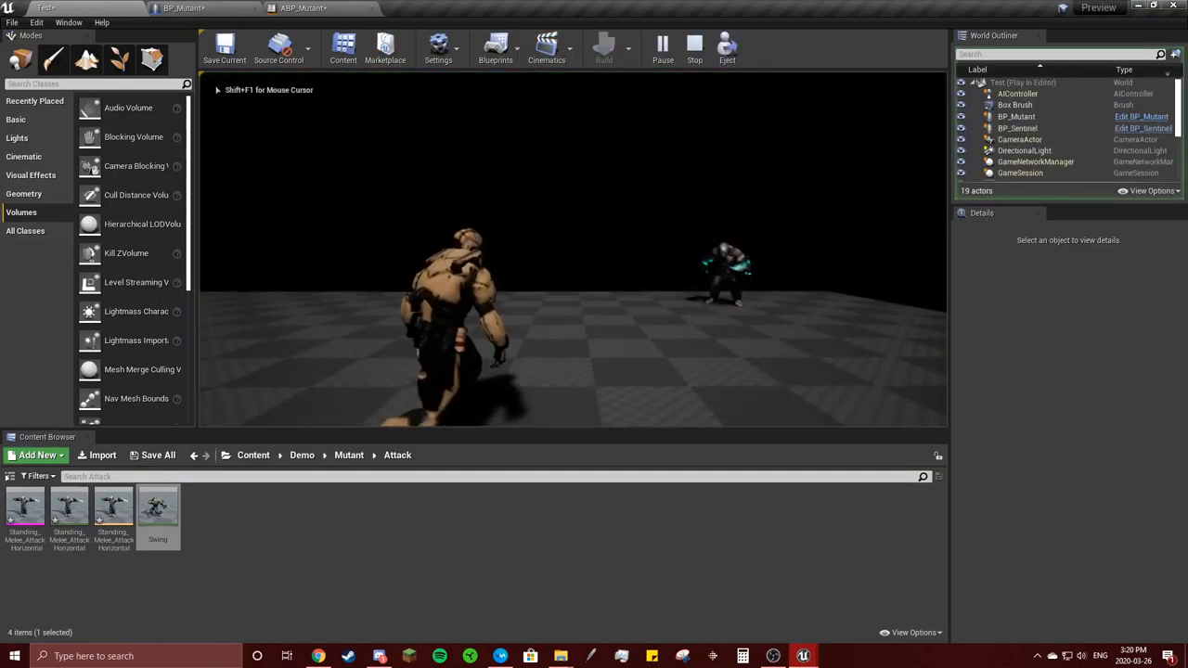